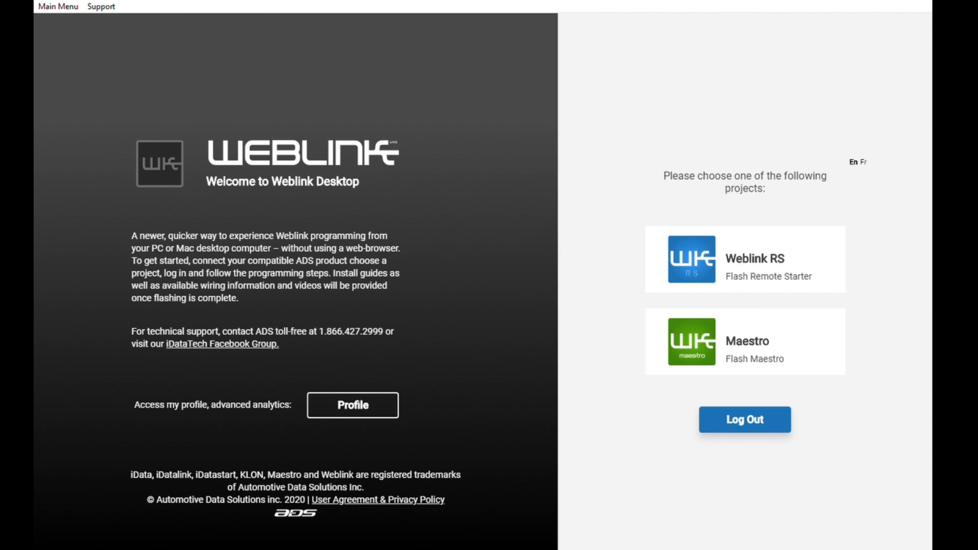
Open the Flash Maestro tile so the connected EMRRHD device and its details are detected.
left_click(744, 341)
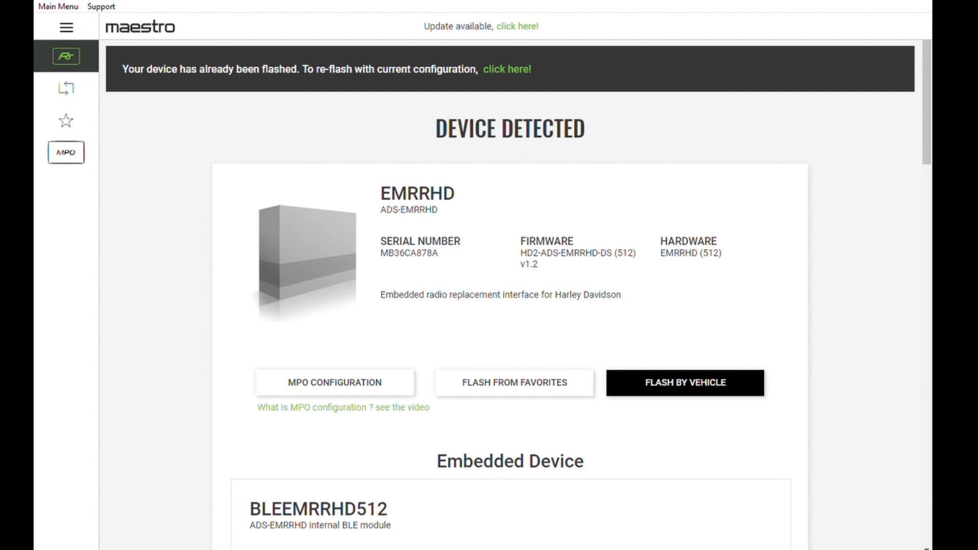
Flash by vehicle, choosing 2015 as the year and Harley-Davidson as the make.
left_click(684, 384)
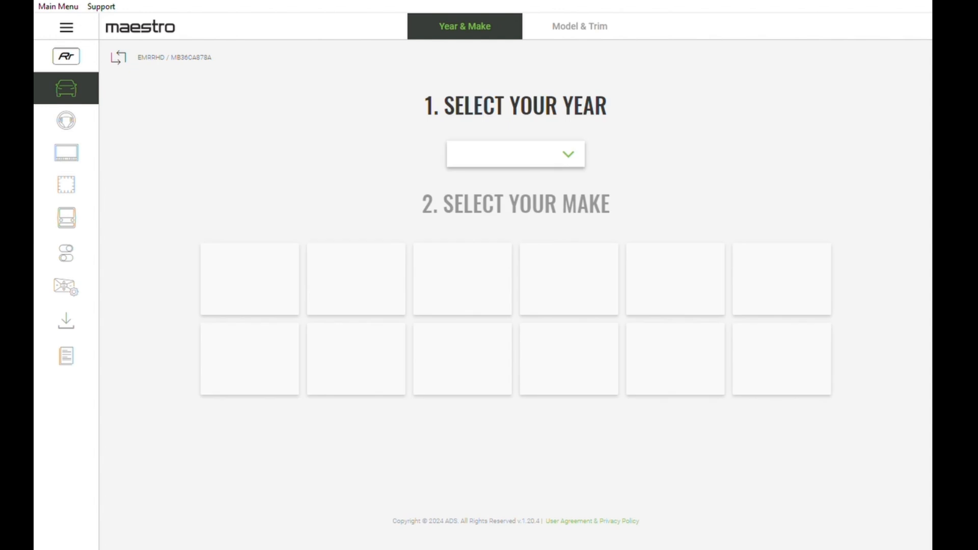
left_click(515, 154)
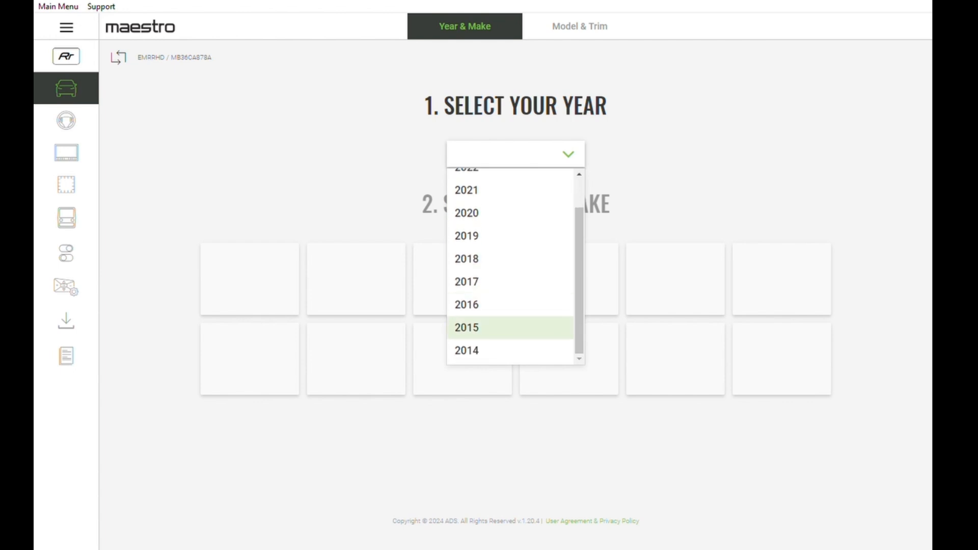
left_click(466, 327)
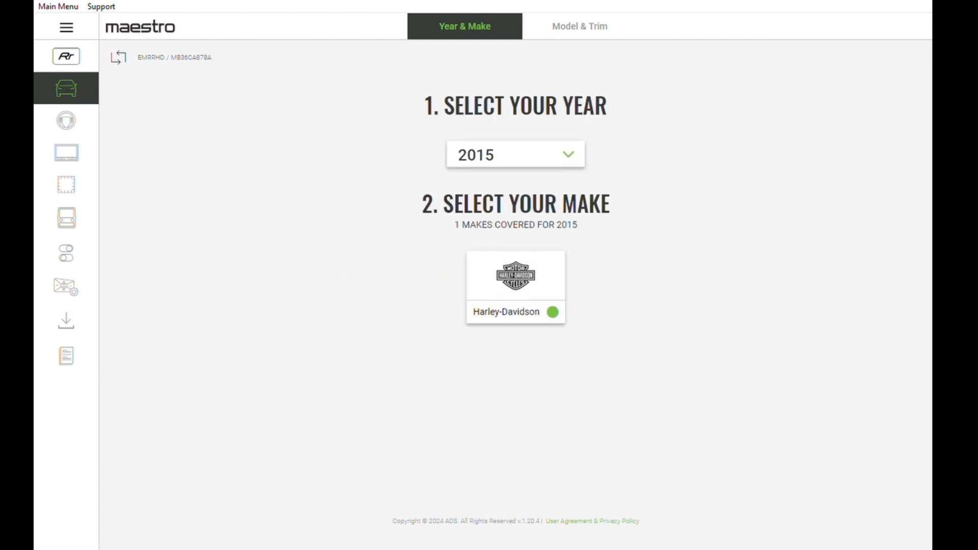
left_click(516, 276)
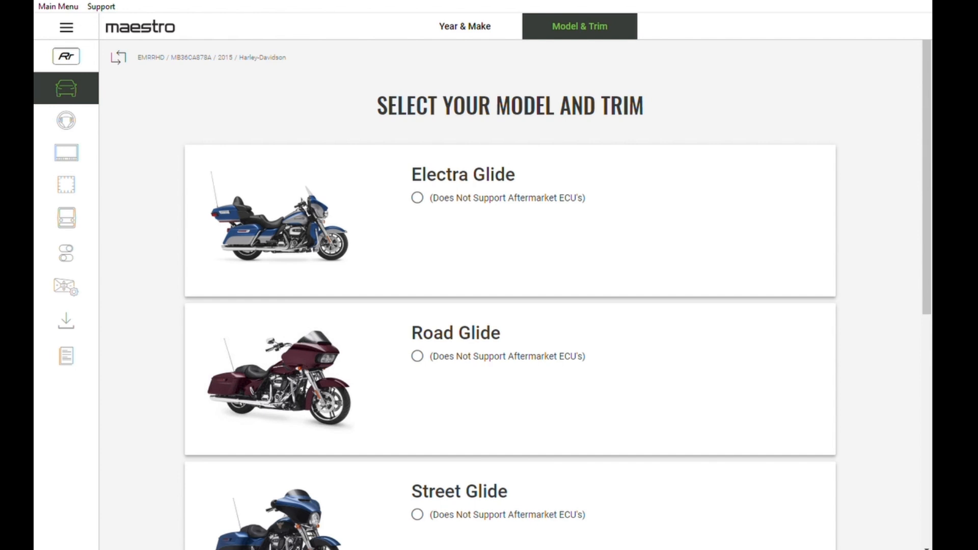
Choose the Road Glide model.
left_click(417, 357)
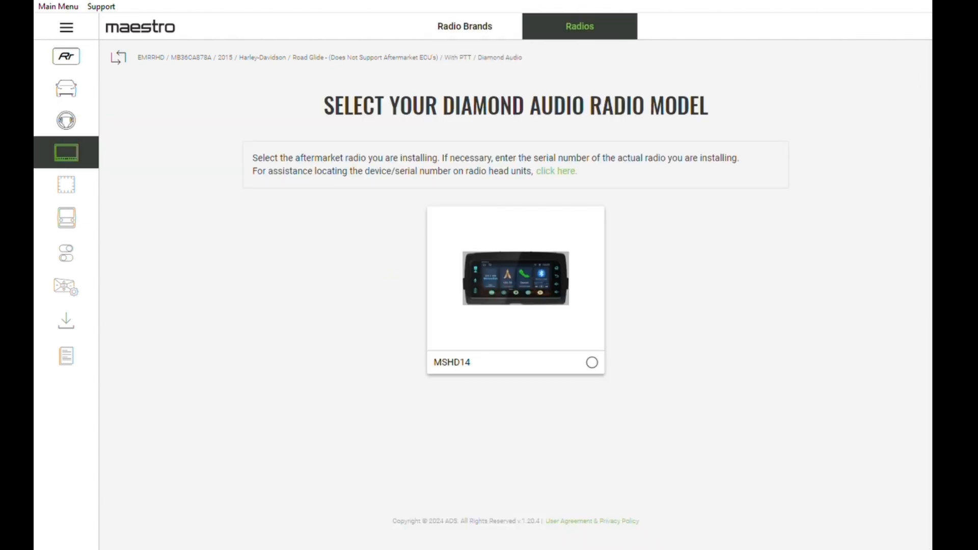
Select the MSHD14 radio, enter serial number 00000000 and submit it.
left_click(591, 362)
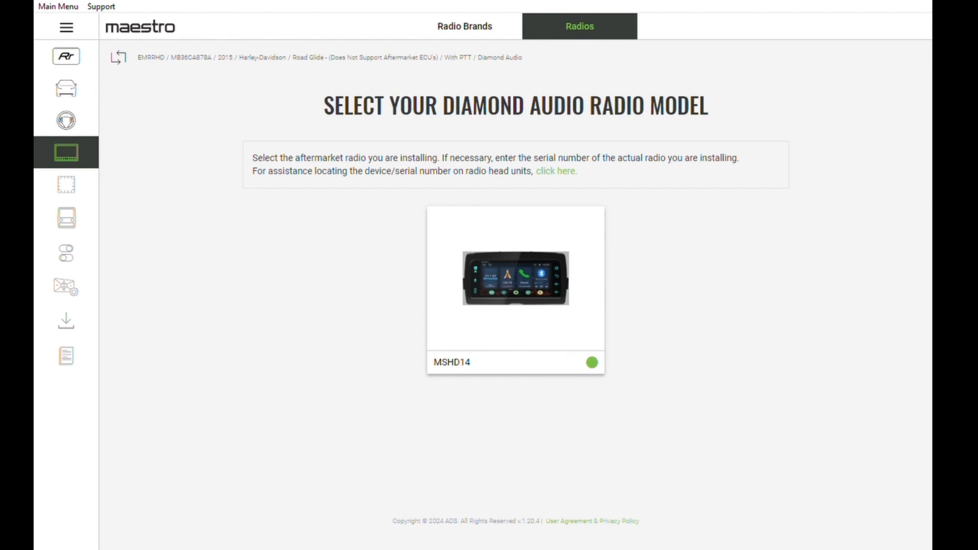
left_click(515, 281)
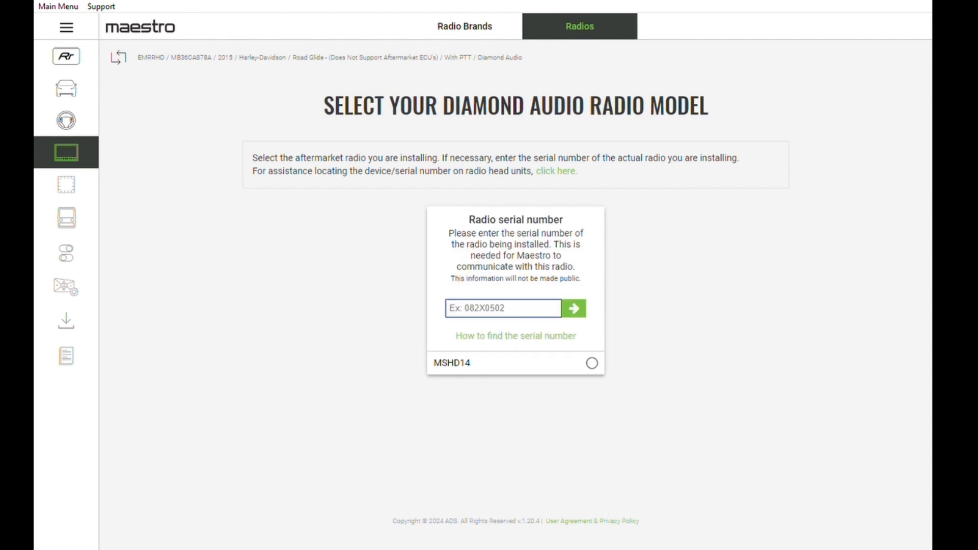
type("00000000")
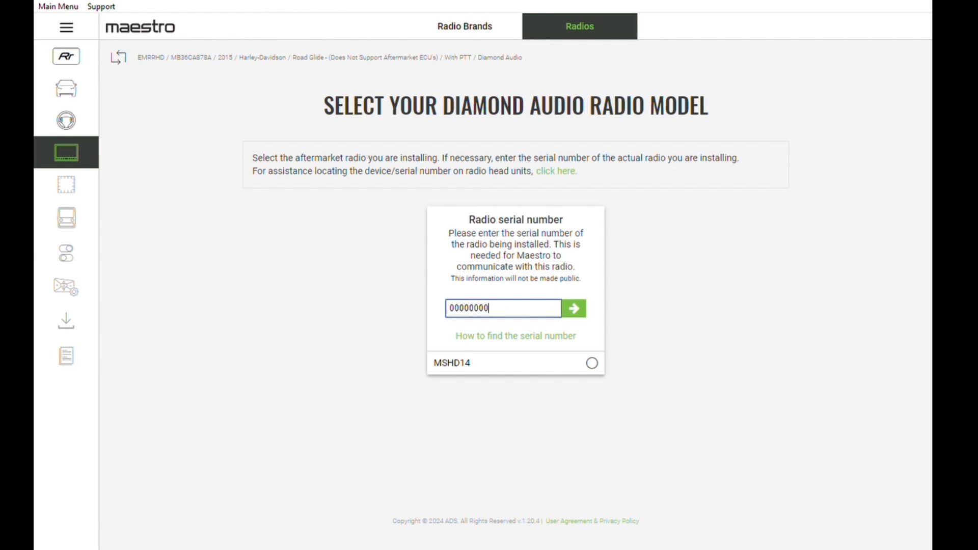
left_click(590, 363)
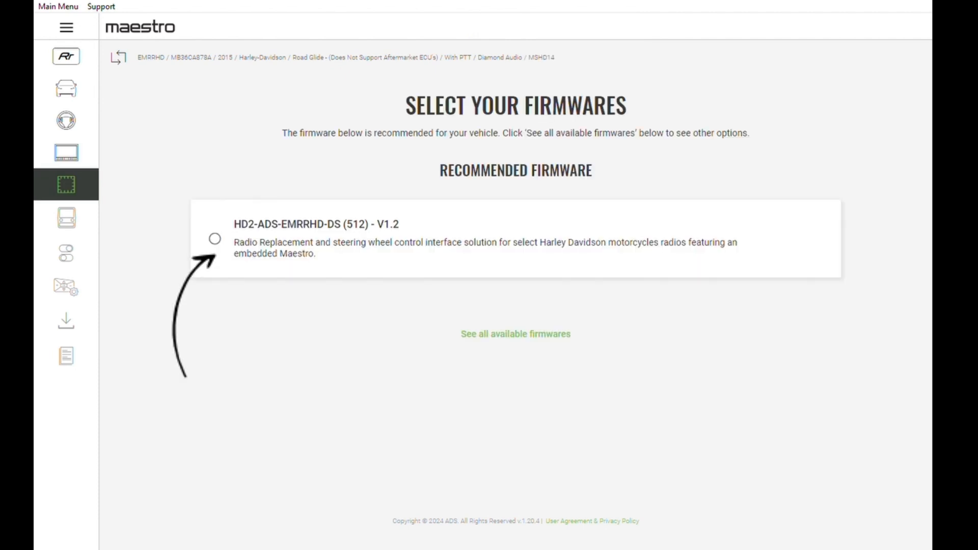
Choose the recommended HD2-ADS-EMRRHD-DS (512) V1.2 firmware and continue with no accessories.
left_click(214, 238)
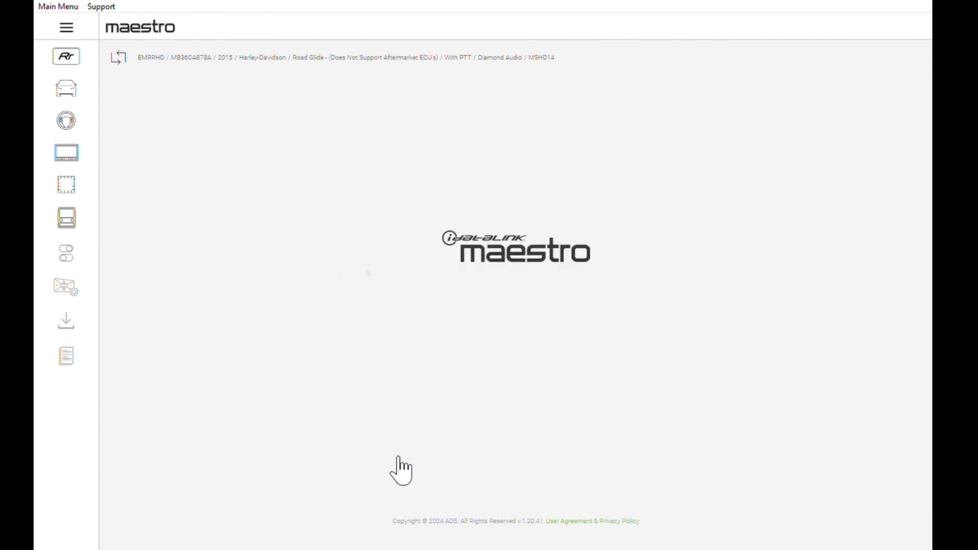
left_click(66, 218)
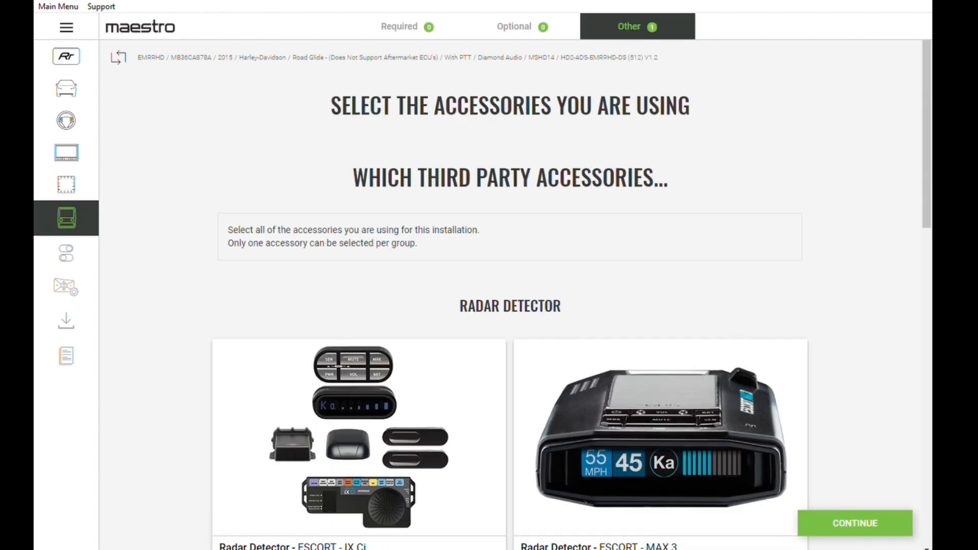
scroll("down", 3)
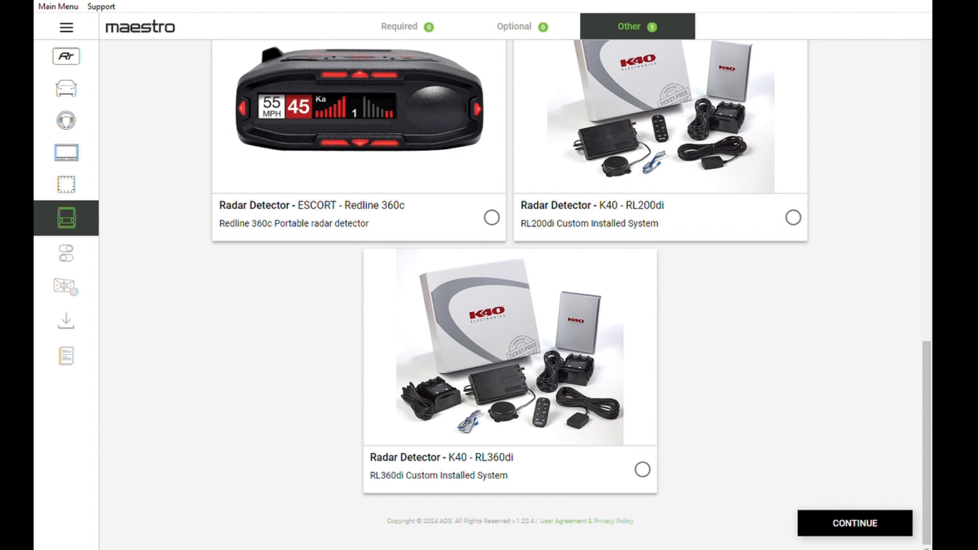
left_click(854, 522)
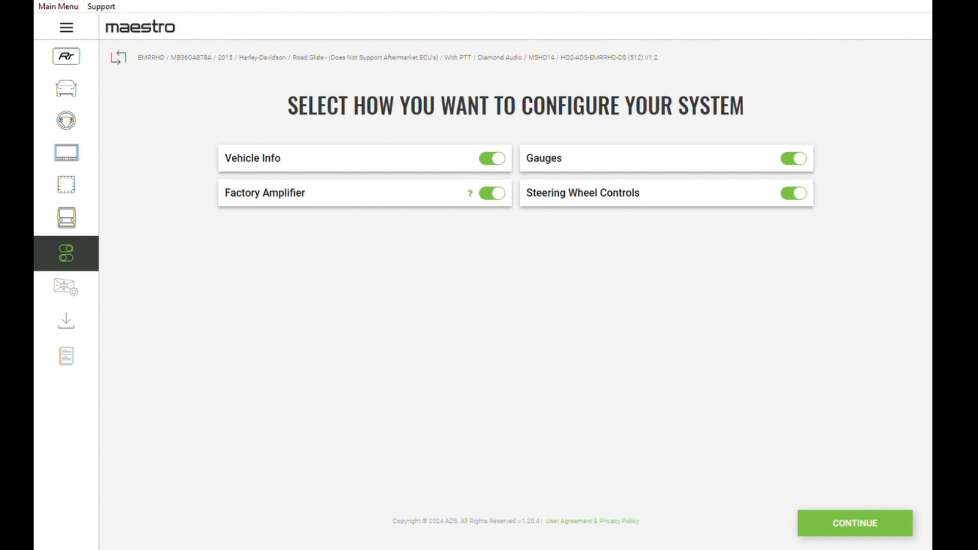
mouse_move(571, 309)
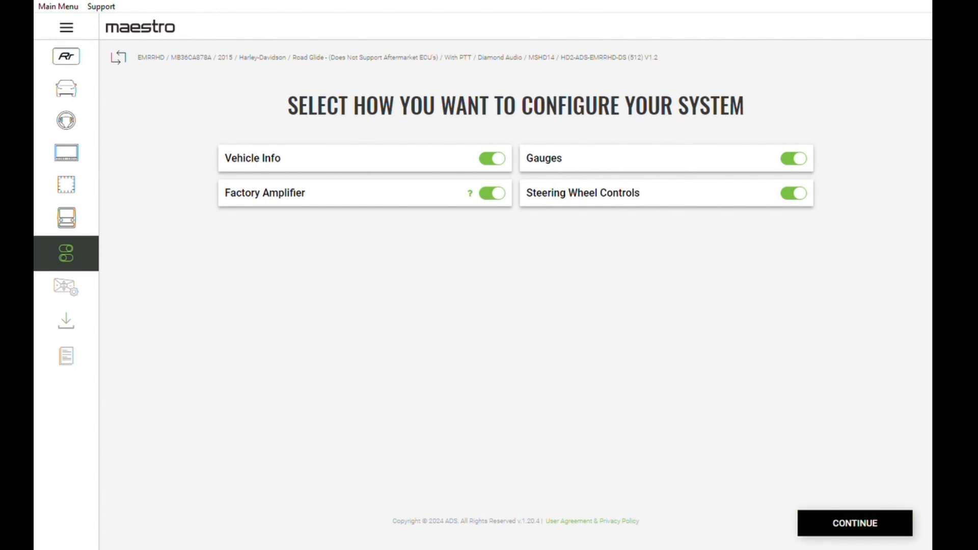
Continue with Vehicle Info, Gauges, Factory Amplifier and Steering Wheel Controls enabled.
left_click(854, 523)
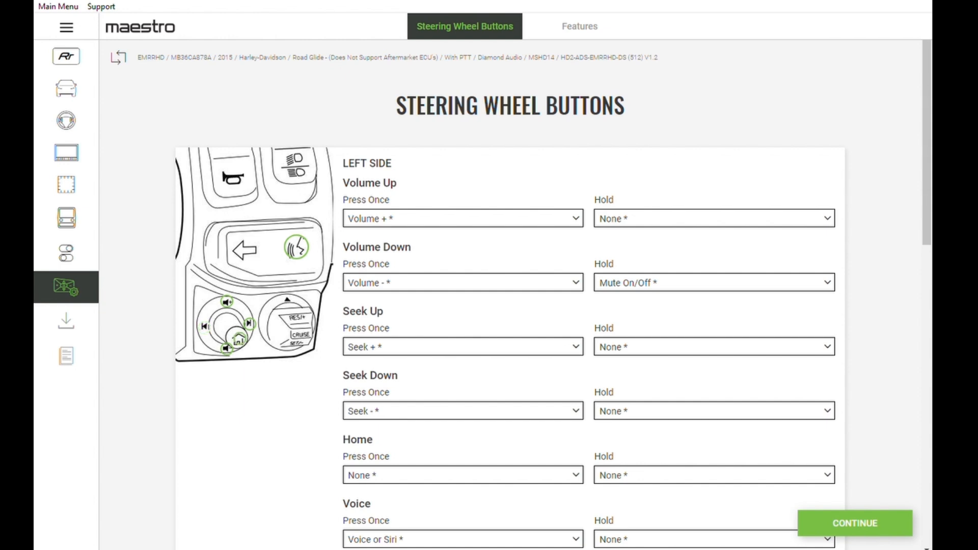
Scroll through the default steering wheel button assignments such as Mute on Volume Down hold.
scroll("down", 3)
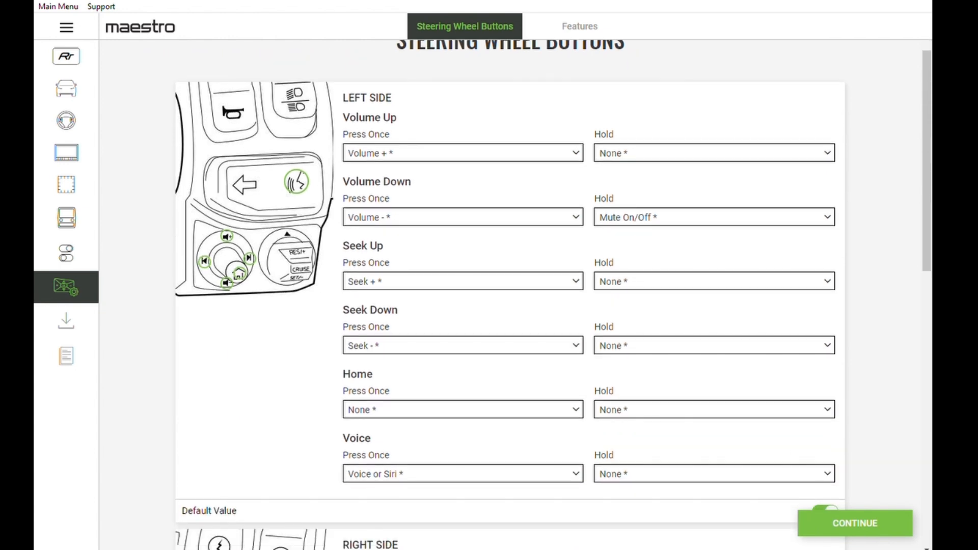
scroll("down", 3)
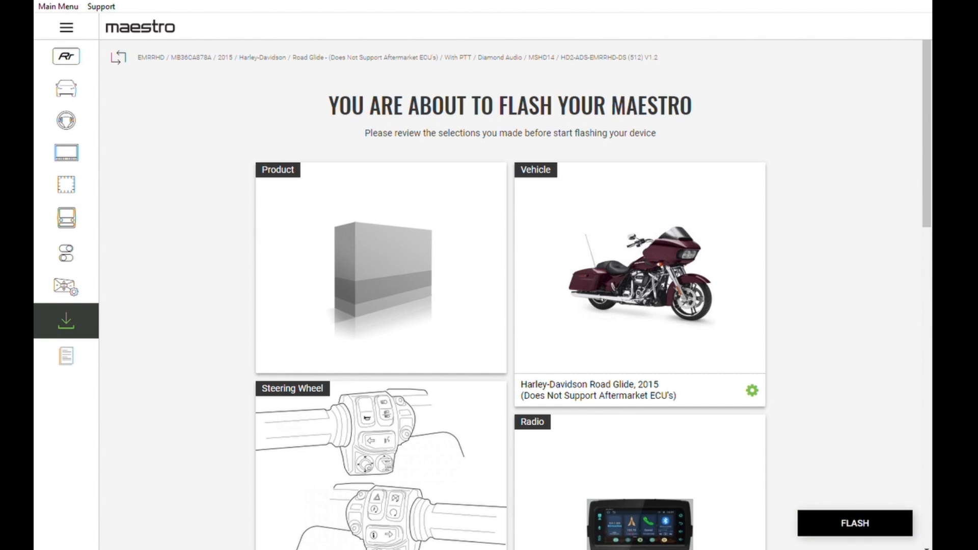
Review the Road Glide and MSHD14 summary and start the flash.
scroll("down", 3)
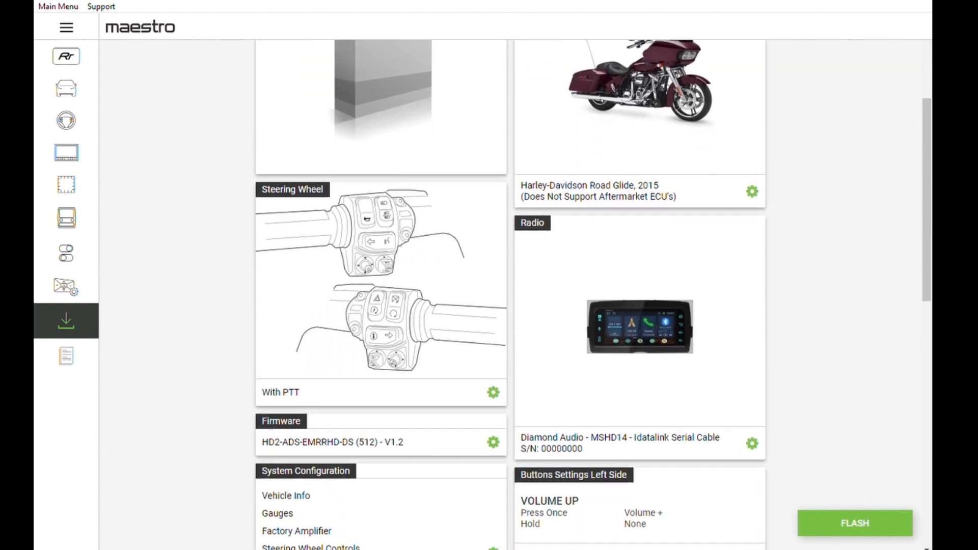
scroll("down", 3)
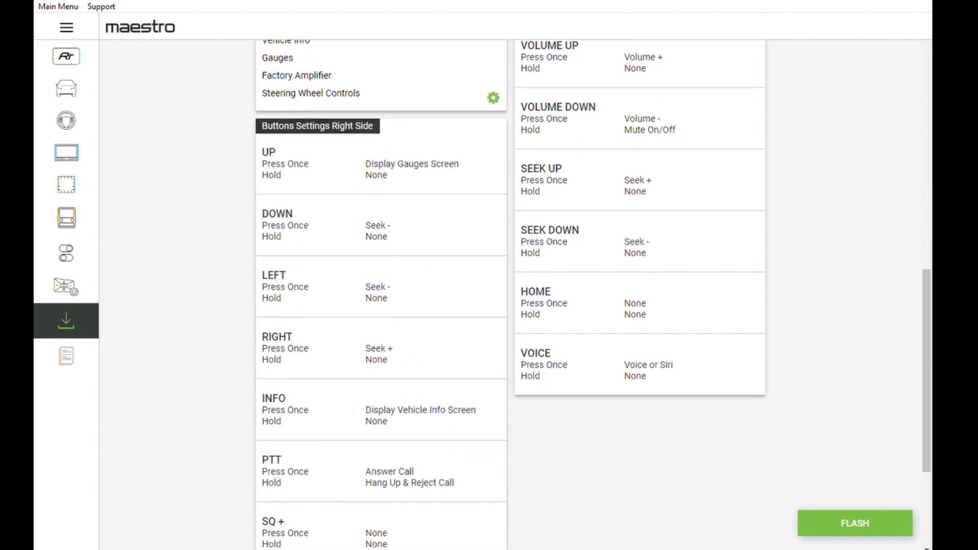
scroll("down", 3)
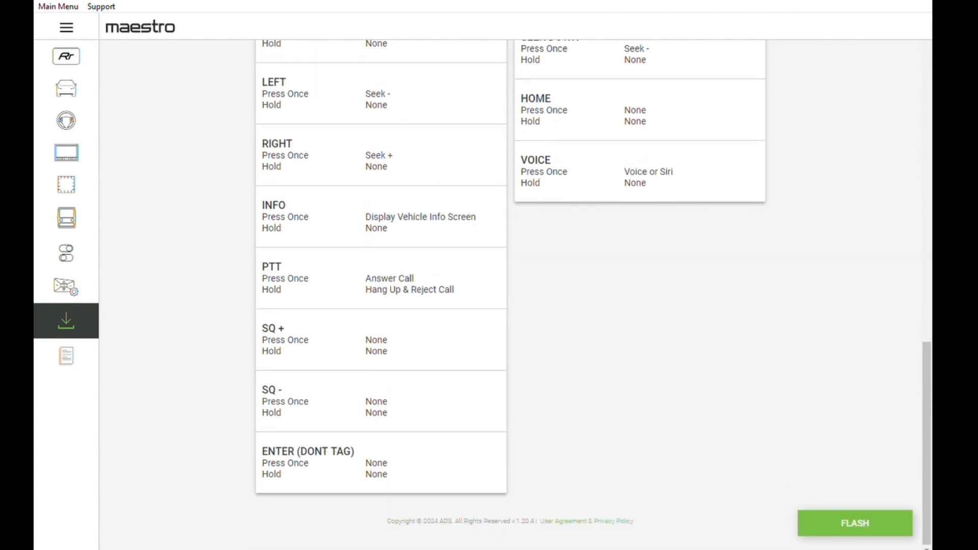
left_click(854, 523)
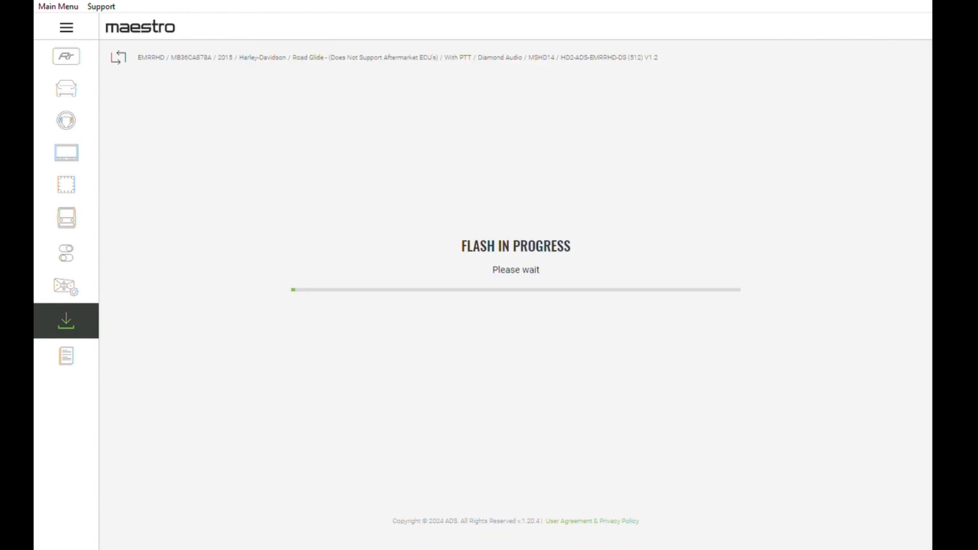